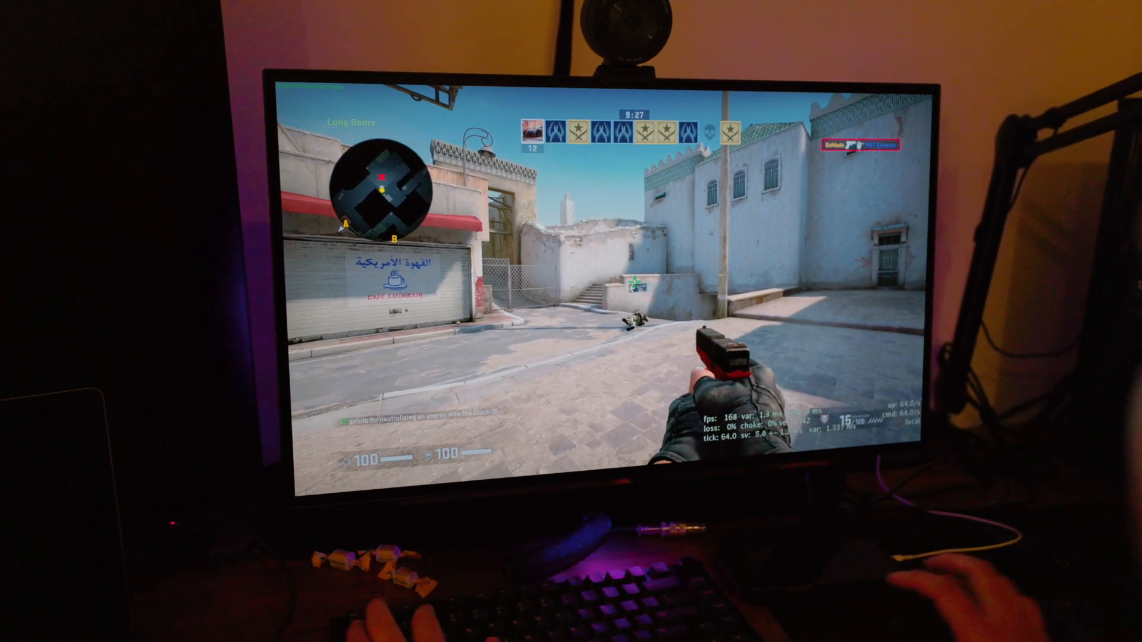
Review the Amazon listing for the 2021 14-inch MacBook Pro M1 Pro 1TB at $2,099.
key("`")
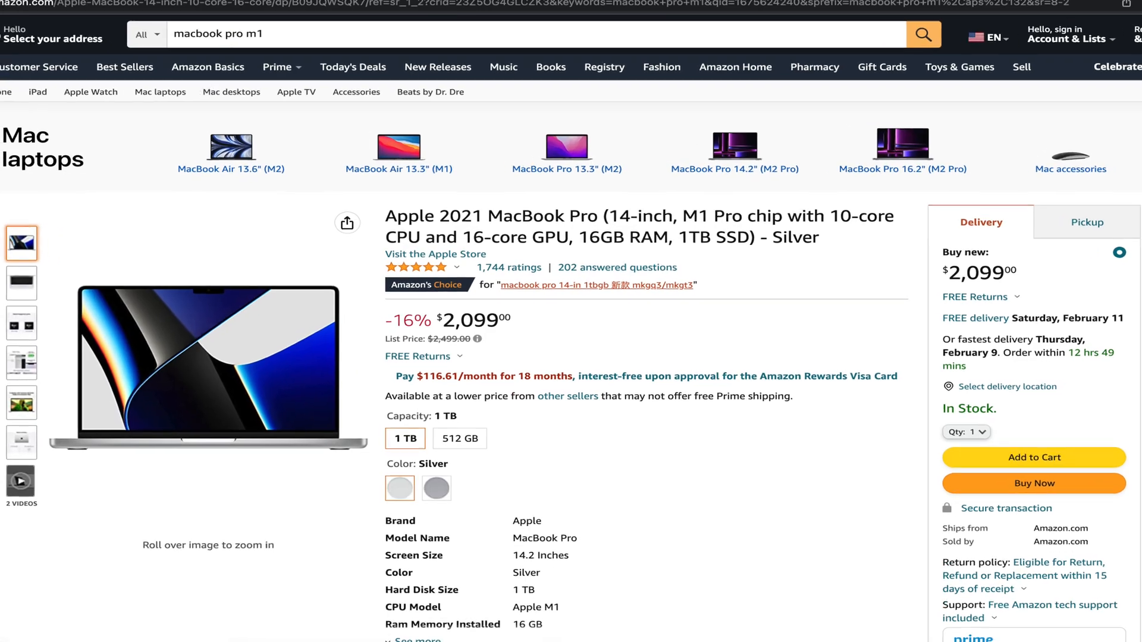
scroll("down", 3)
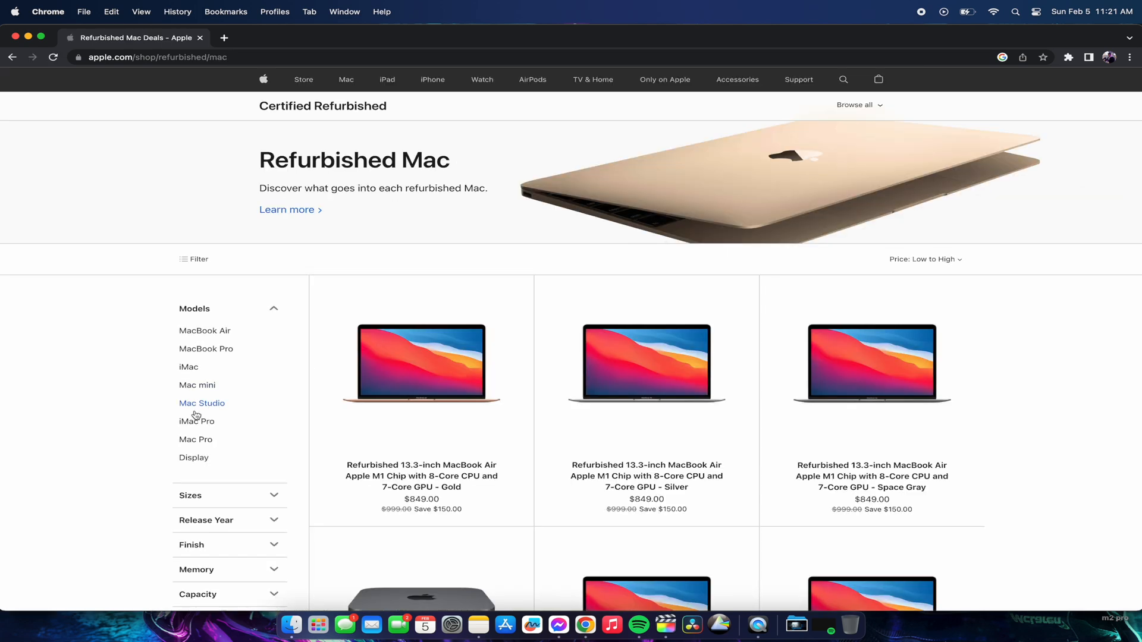
Filter refurbished Macs to 14-inch, showing MacBook Pros from $1,539 sorted low to high.
scroll("down", 3)
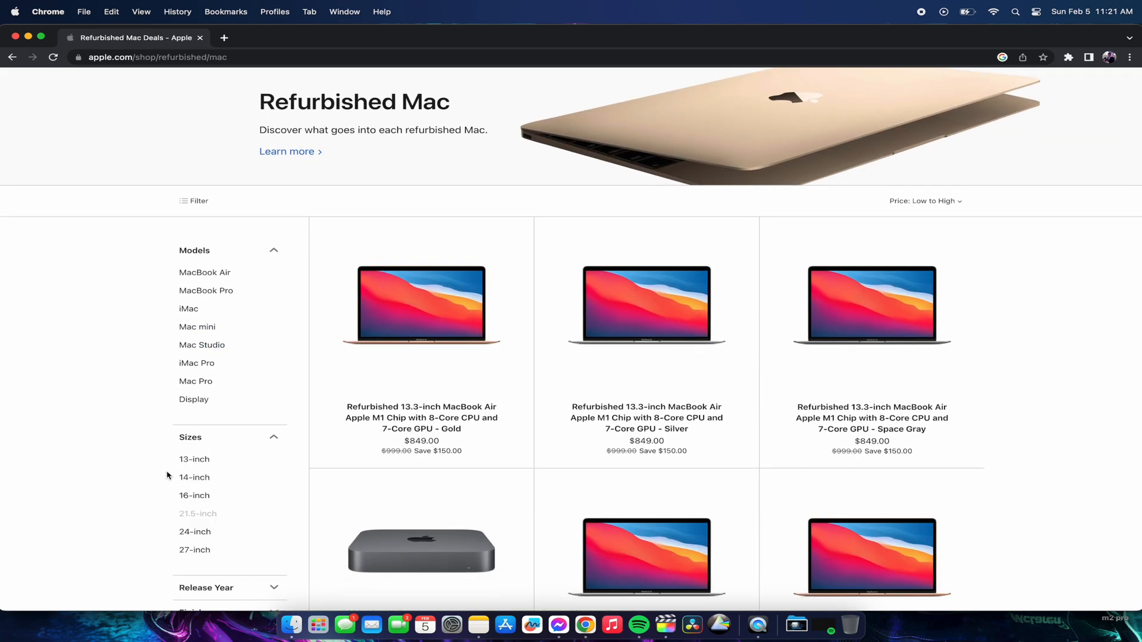
left_click(194, 477)
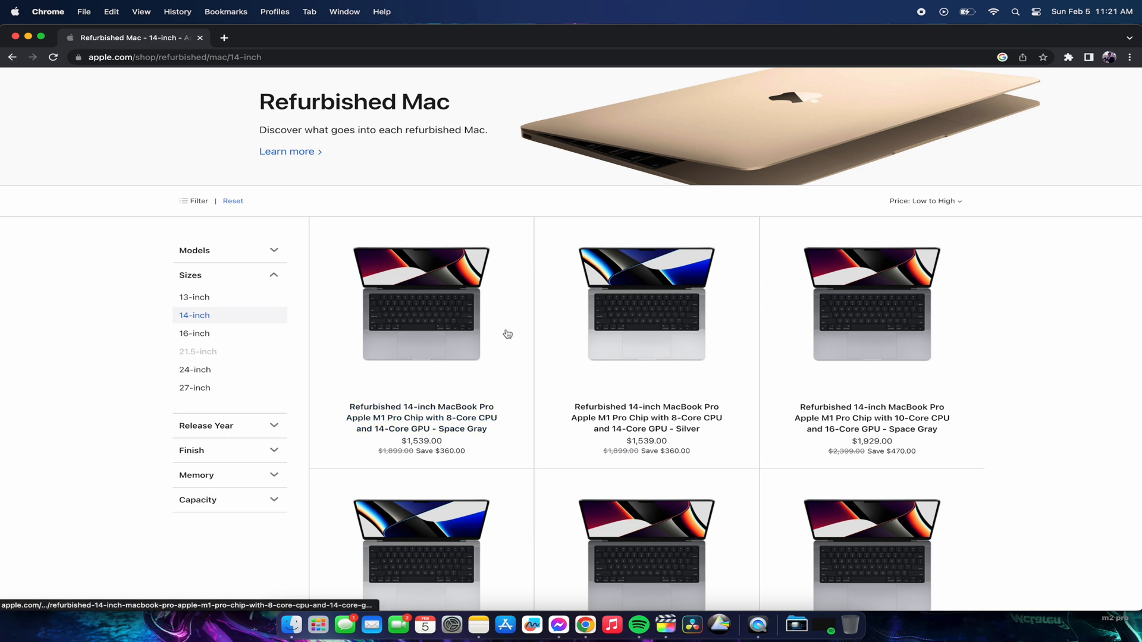
scroll("down", 3)
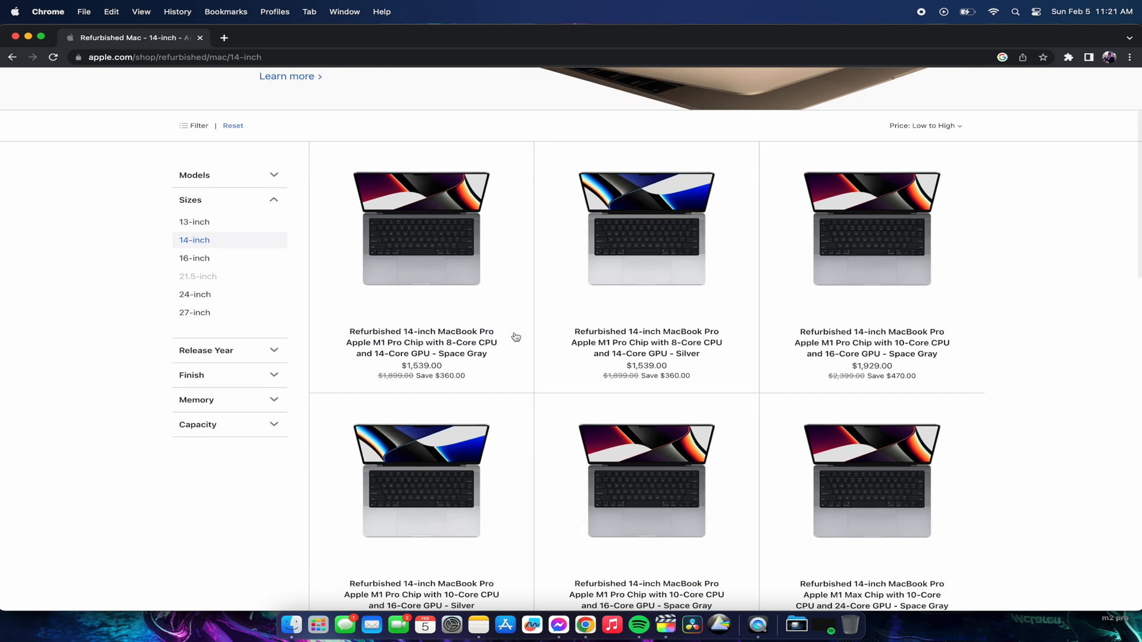
scroll("down", 3)
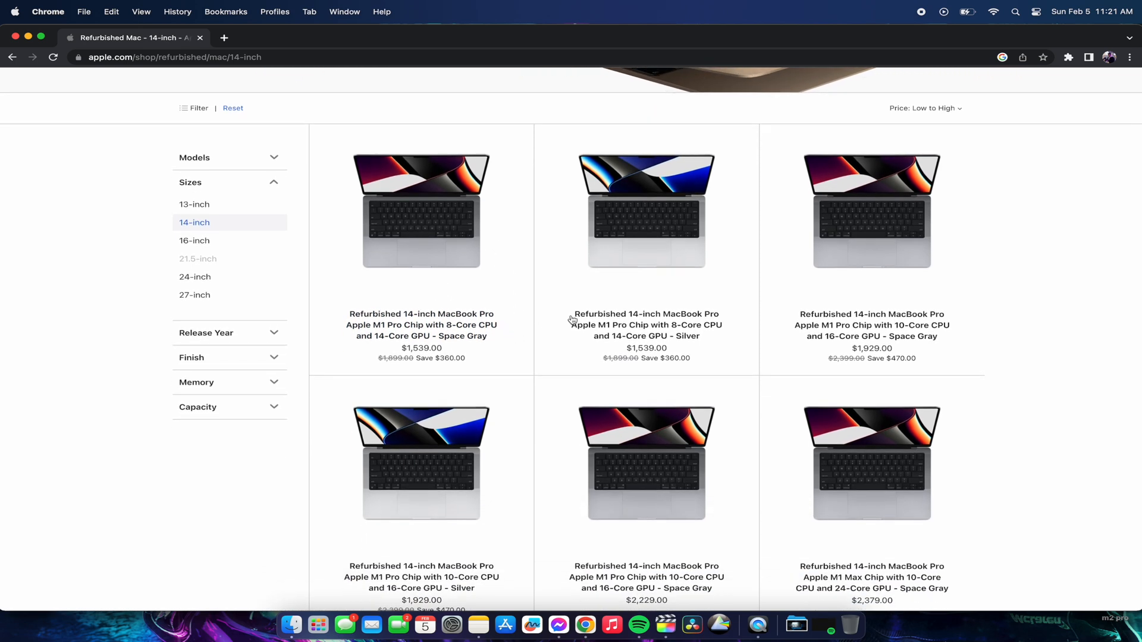
mouse_move(591, 284)
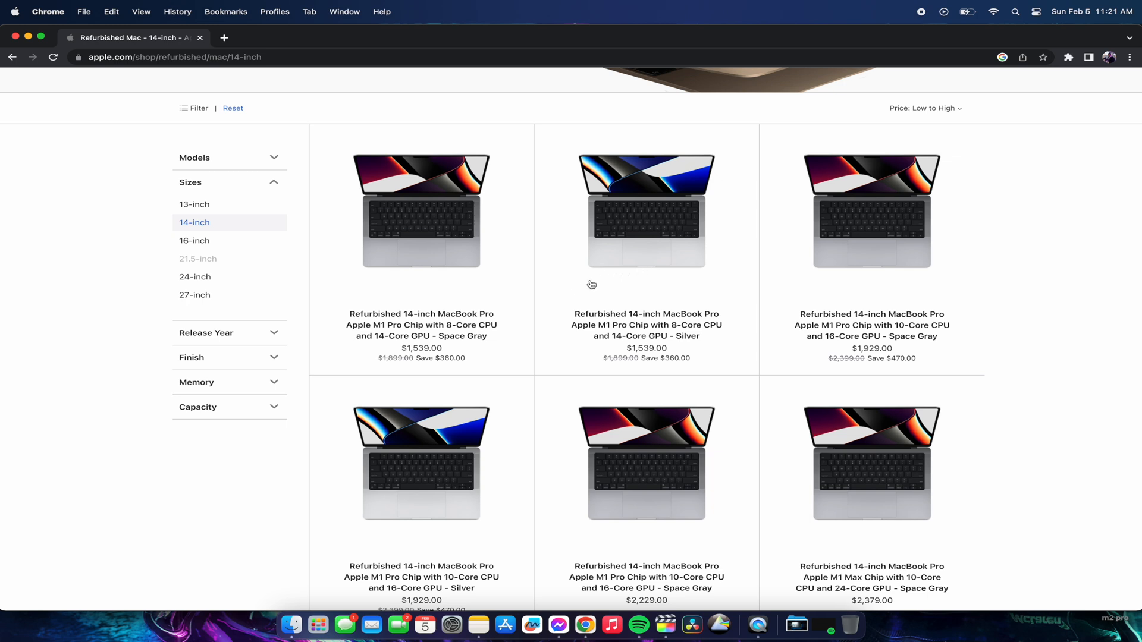